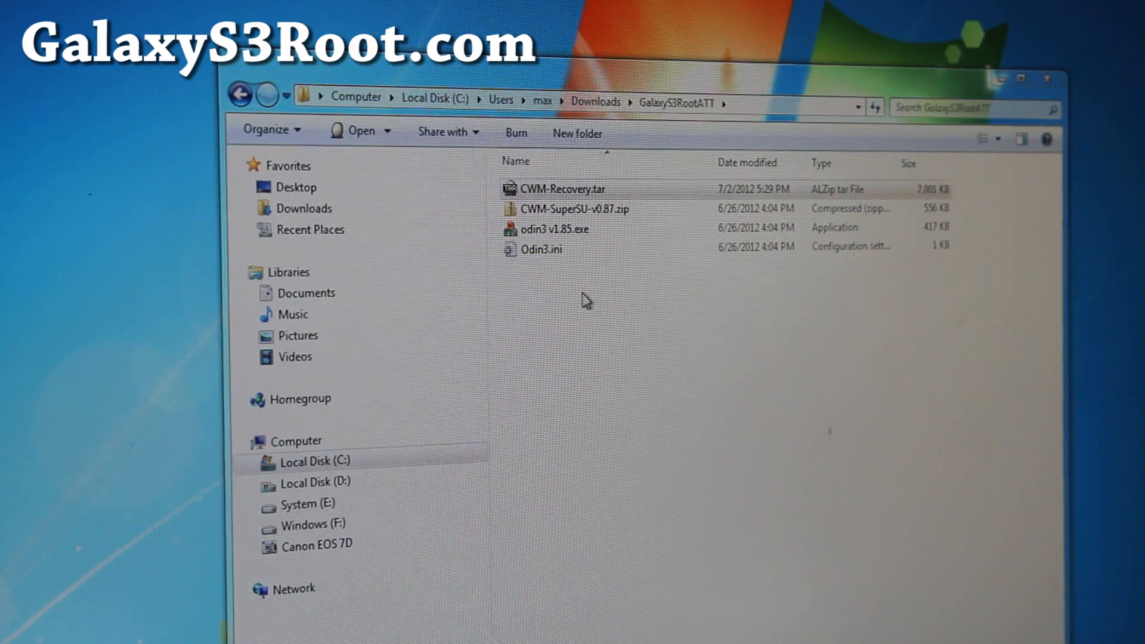
pyautogui.moveTo(631, 242)
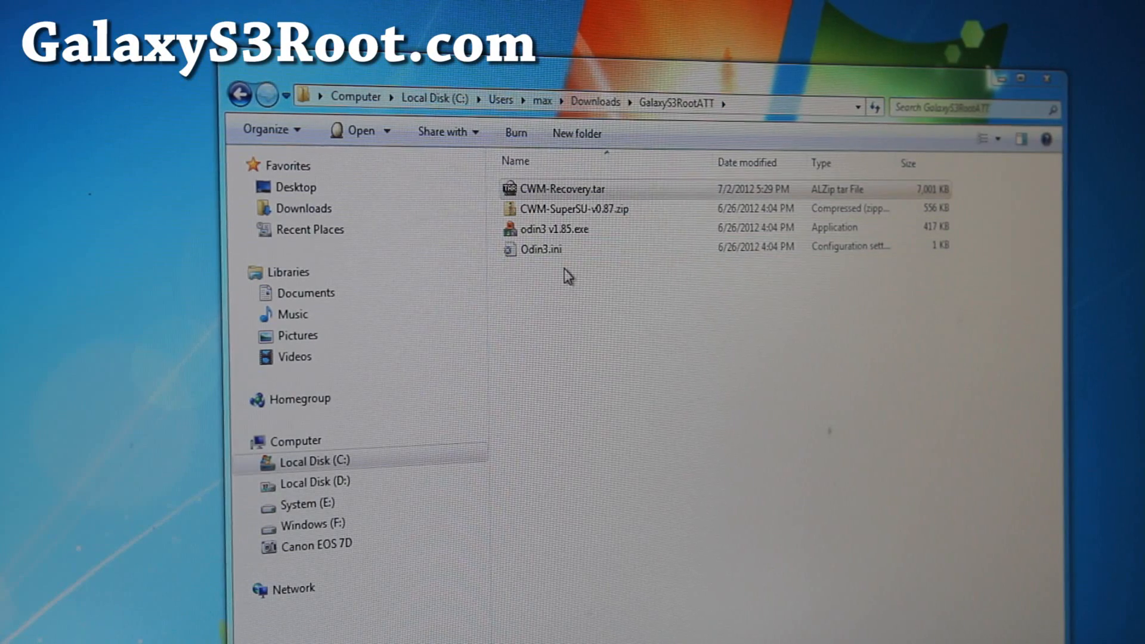
pyautogui.moveTo(569, 248)
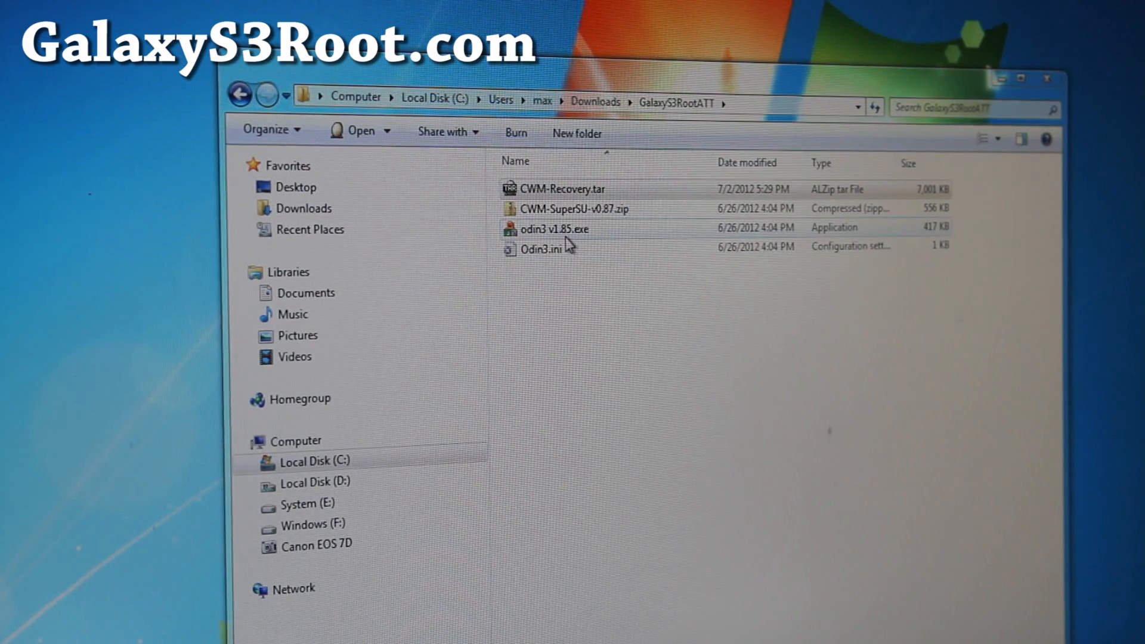
# Start odin3 v1.85.exe from the GalaxyS3RootATT download folder.
pyautogui.doubleClick(553, 228)
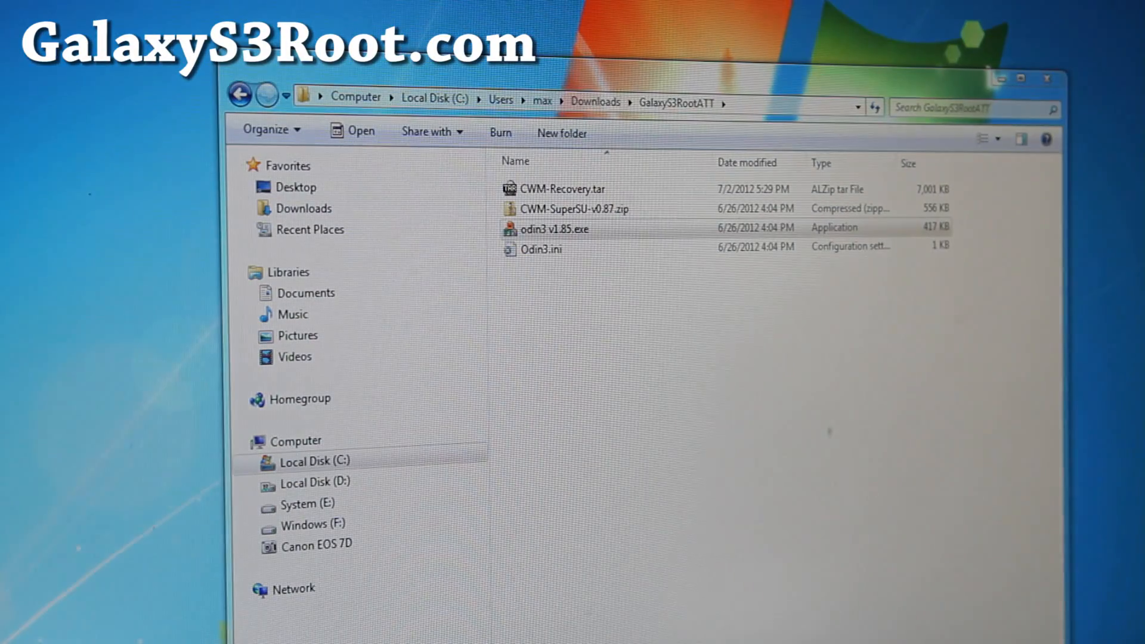
# Launch Odin and wait for the phone to show on COM7 with an Added!! log message.
pyautogui.doubleClick(554, 228)
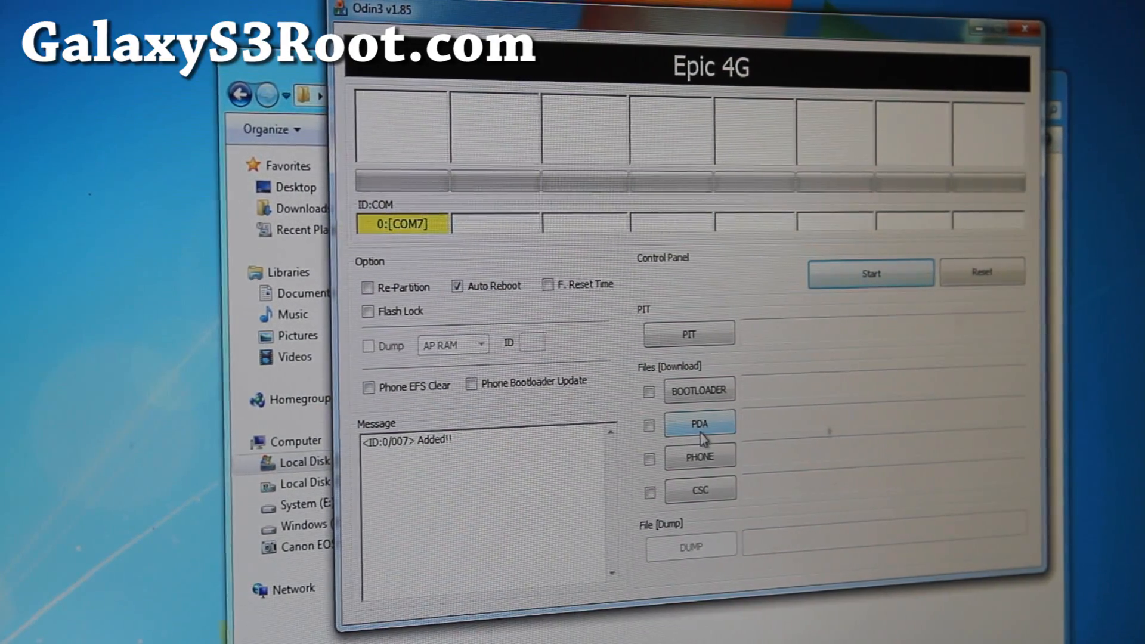
# Select CWM-Recovery.tar from GalaxyS3RootATT as Odin's PDA file.
pyautogui.click(699, 423)
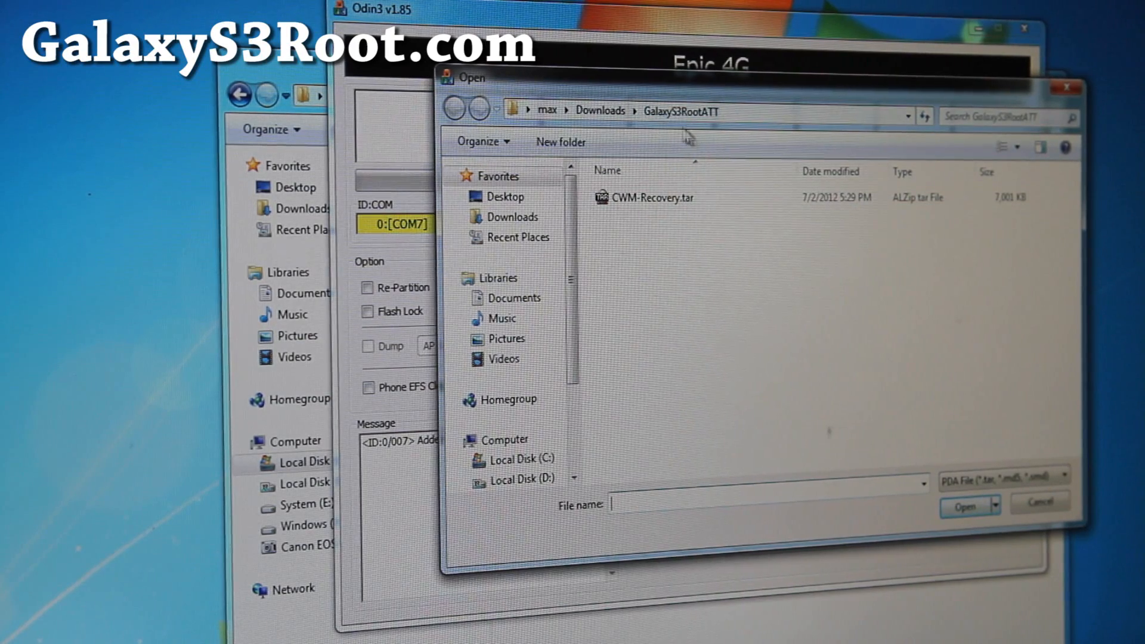
pyautogui.moveTo(669, 224)
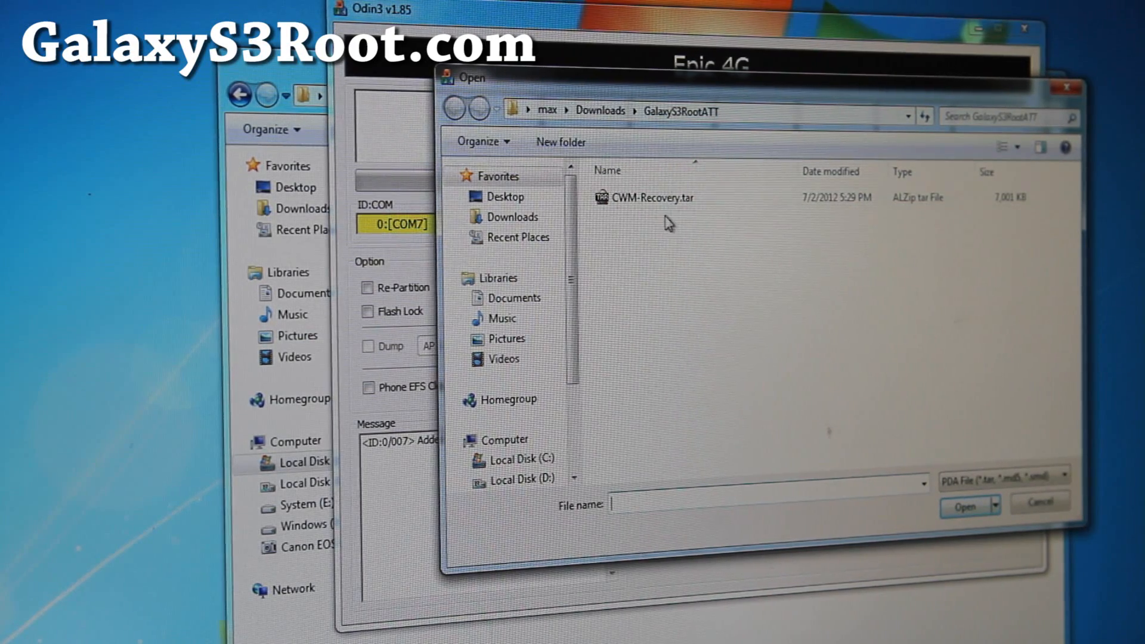
pyautogui.click(653, 197)
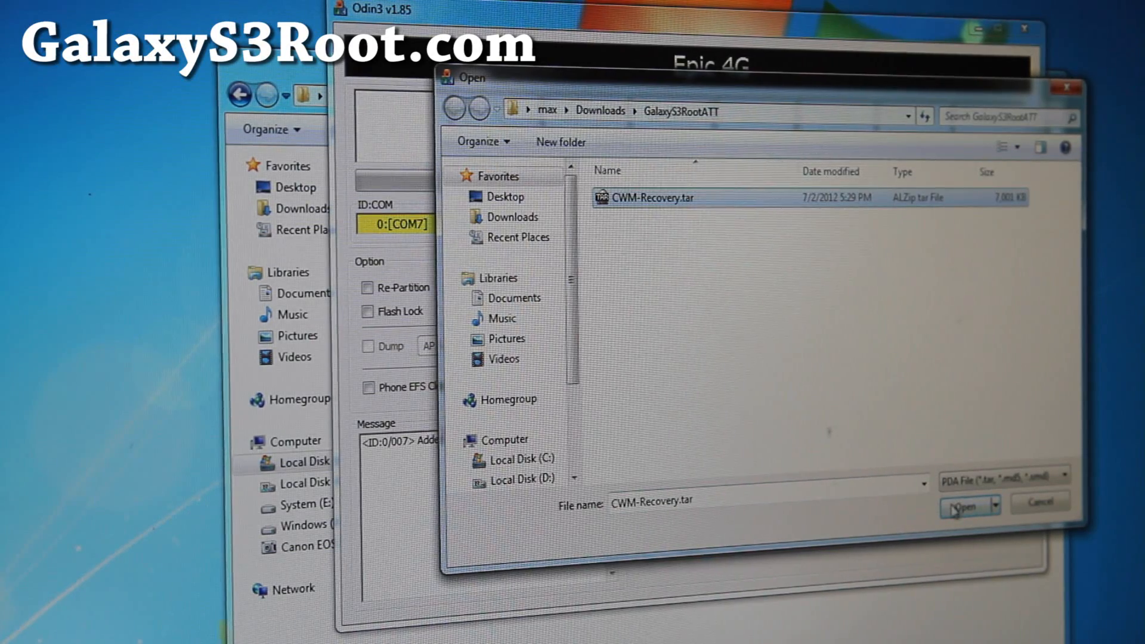
pyautogui.click(963, 505)
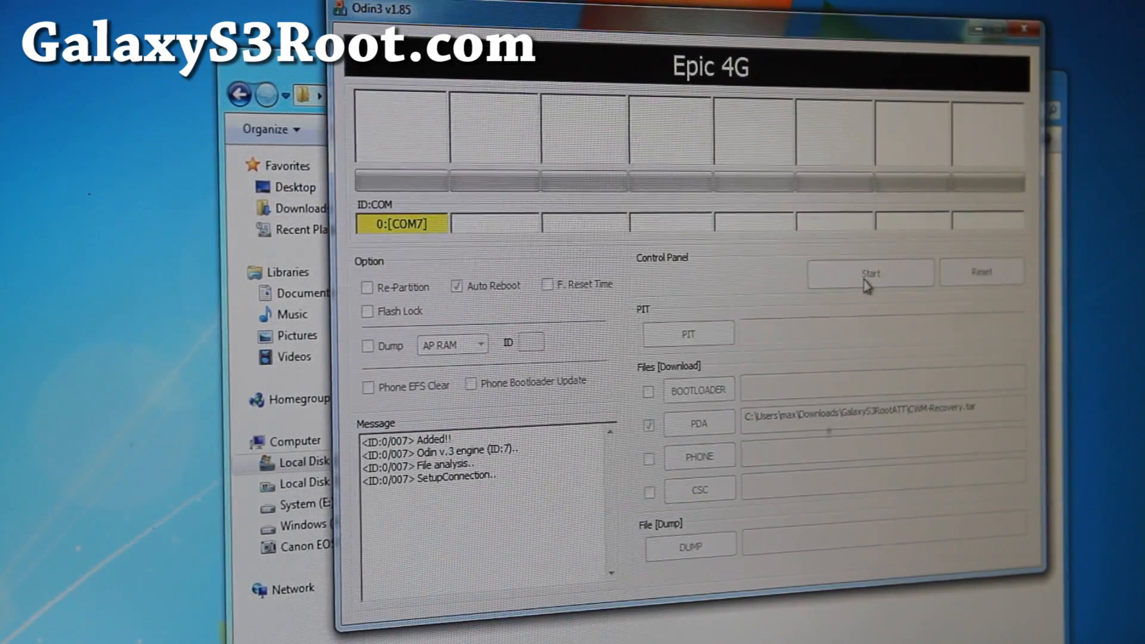
# Flash the CWM recovery and wait for the phone to reboot as SAMSUNG-SGH-I747.
pyautogui.click(870, 273)
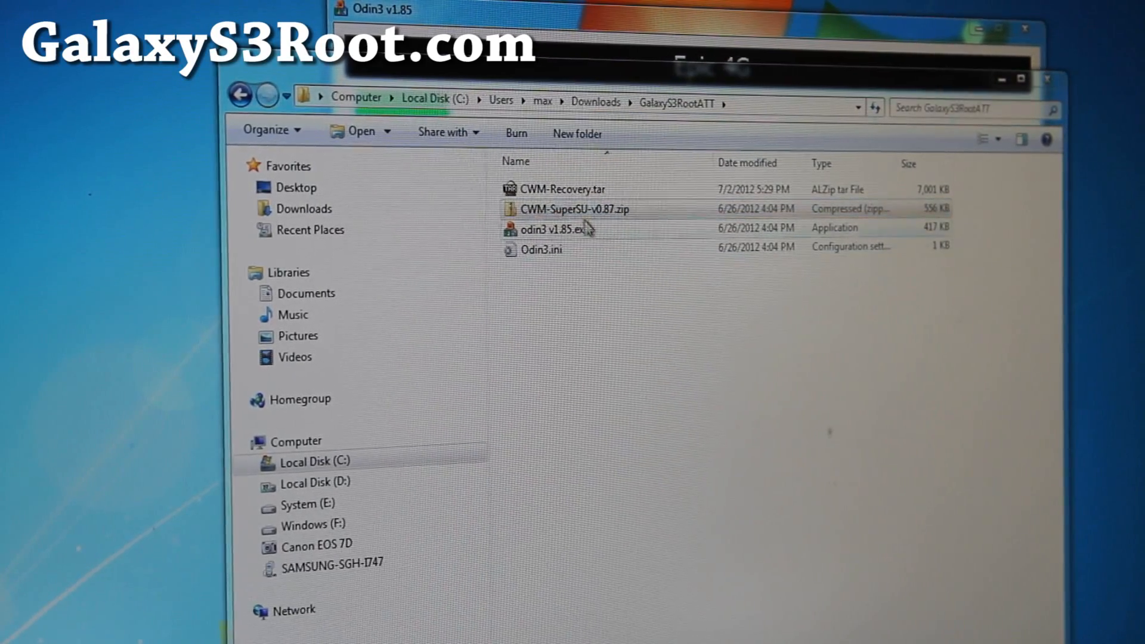
# Copy CWM-SuperSU-v0.87.zip into the SAMSUNG-SGH-I747 internal Phone storage.
pyautogui.click(573, 209)
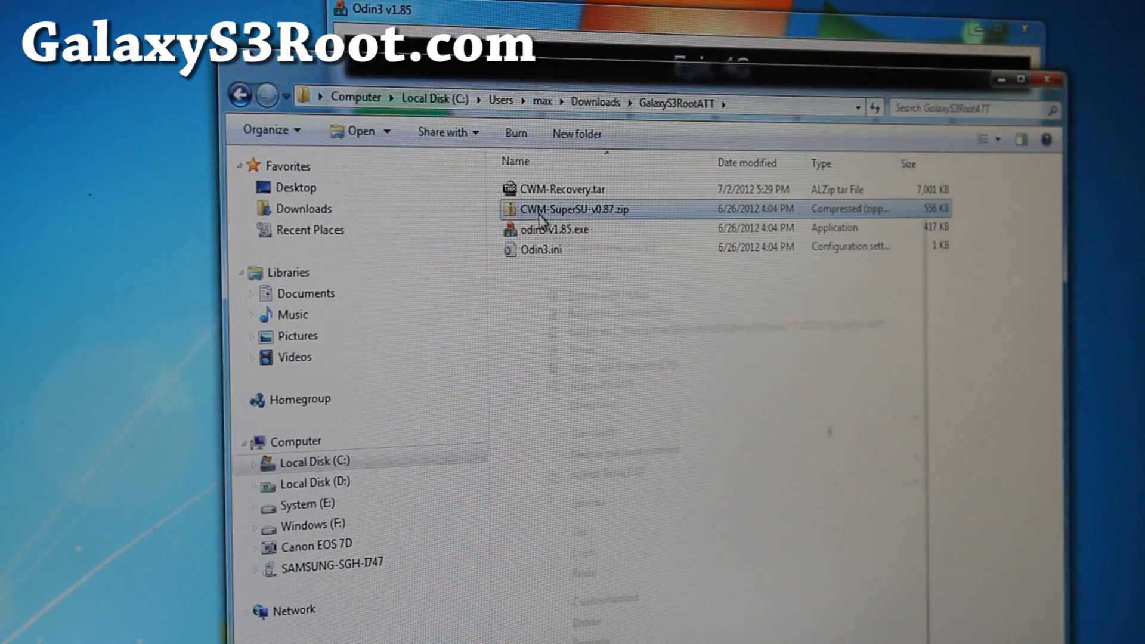
pyautogui.rightClick(573, 209)
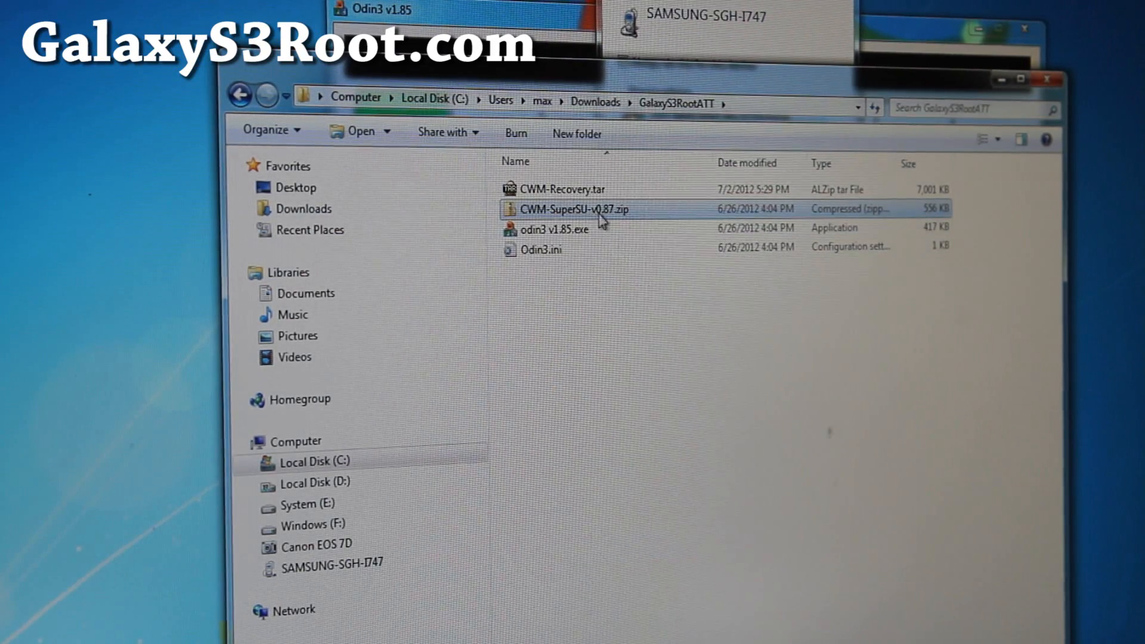
pyautogui.click(332, 565)
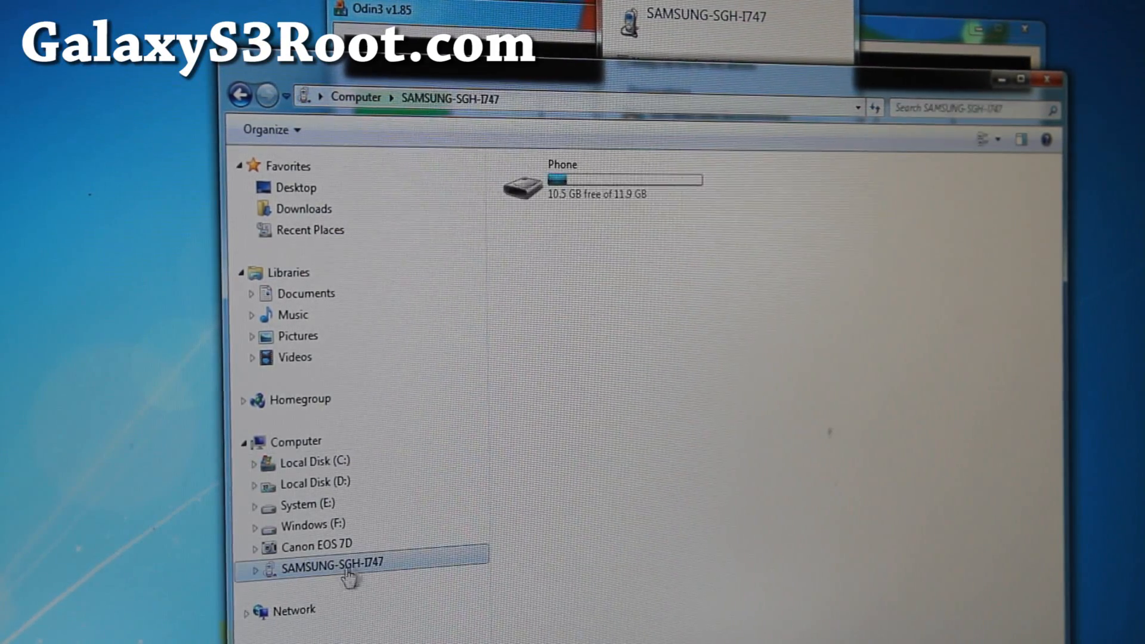
pyautogui.doubleClick(522, 186)
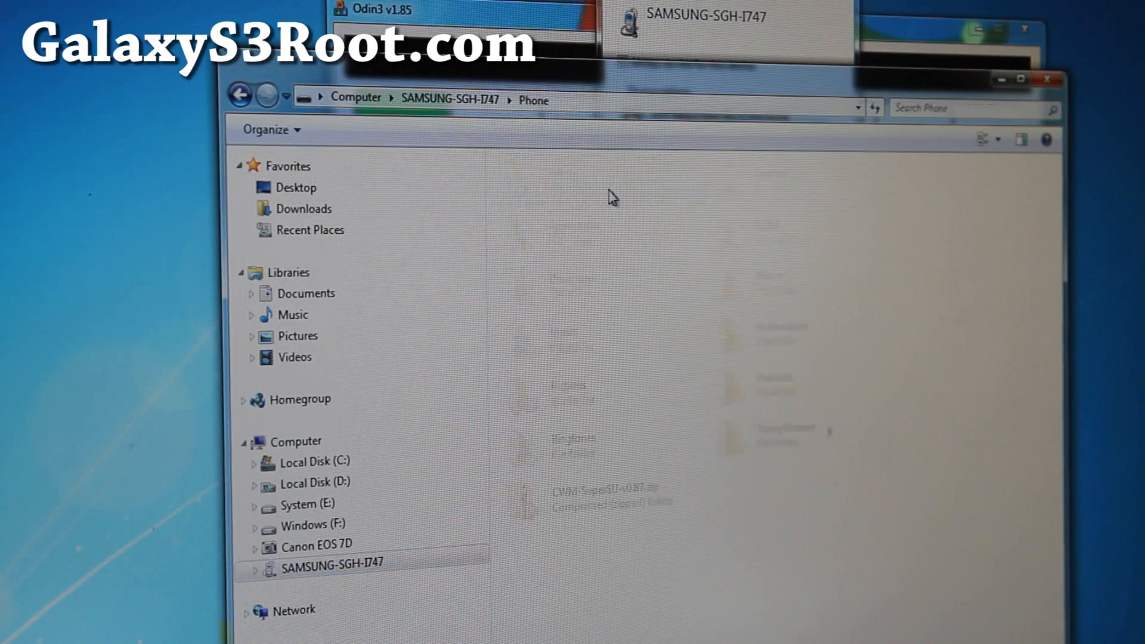